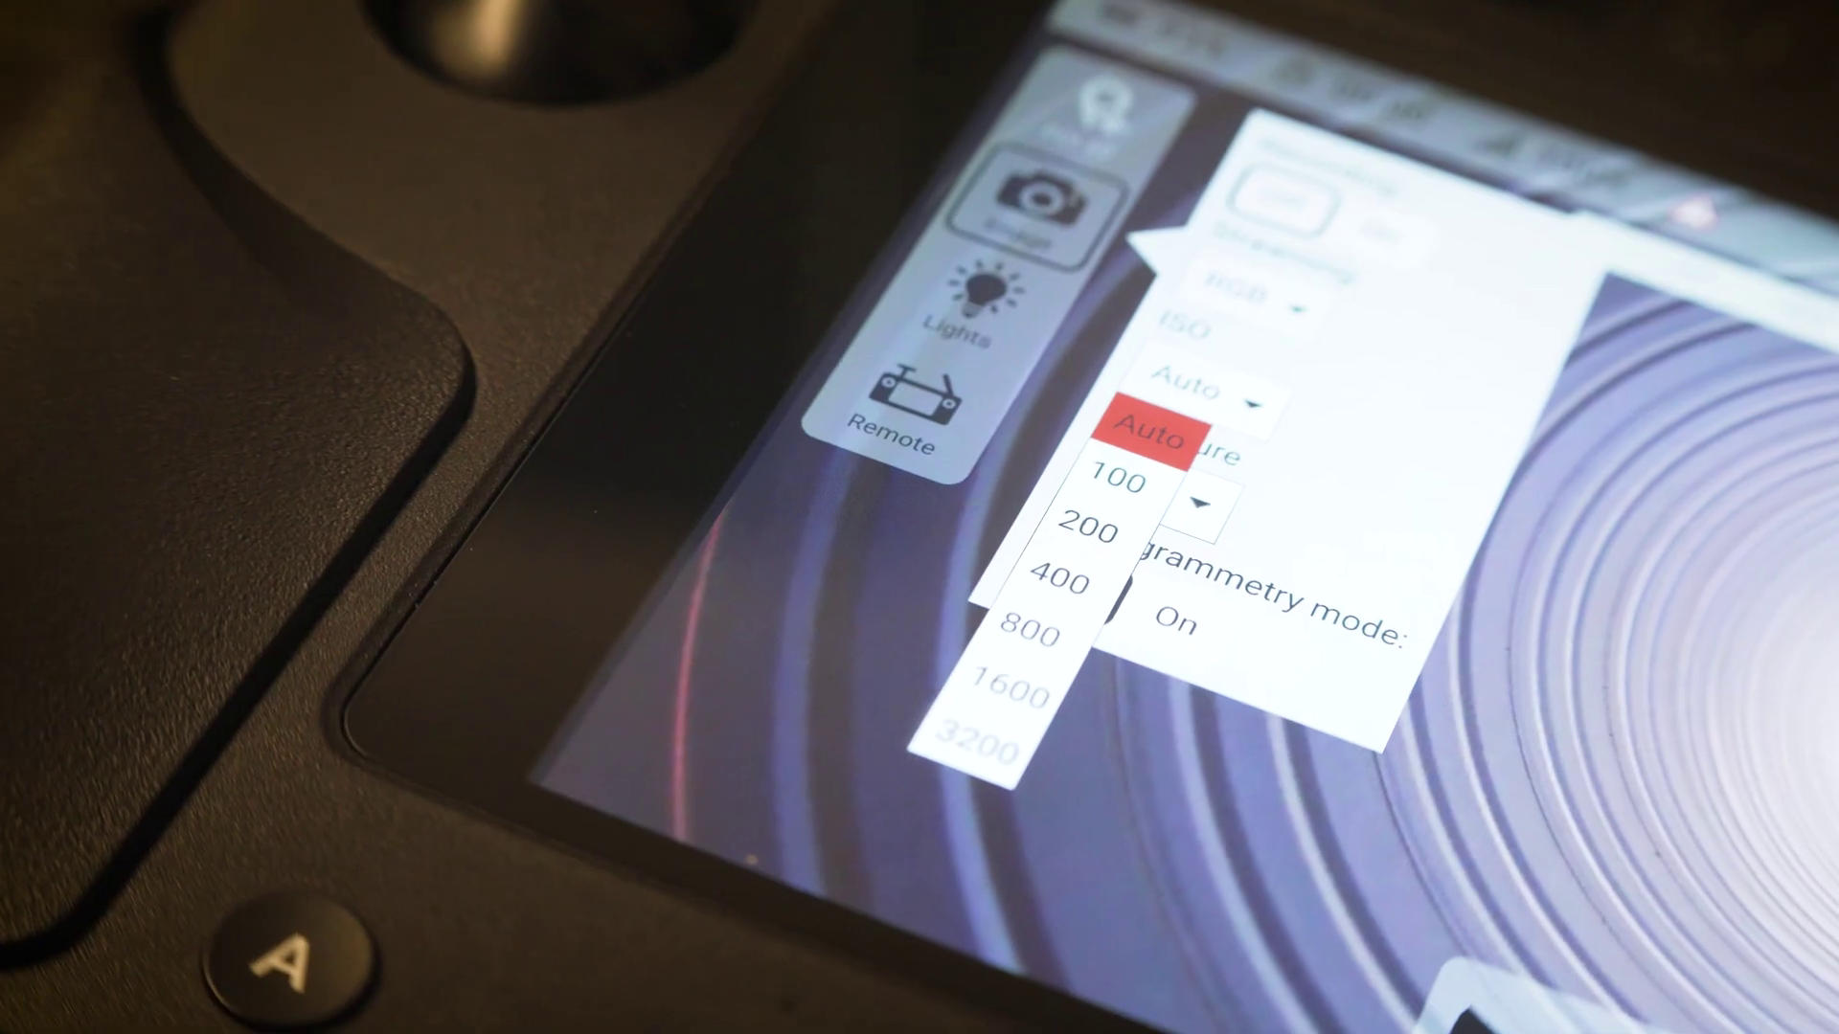
Step: Set ISO to 400 and show the exposure-time list down to 1/8000 s for choosing
{"action": "left_click", "coordinate": [1059, 584]}
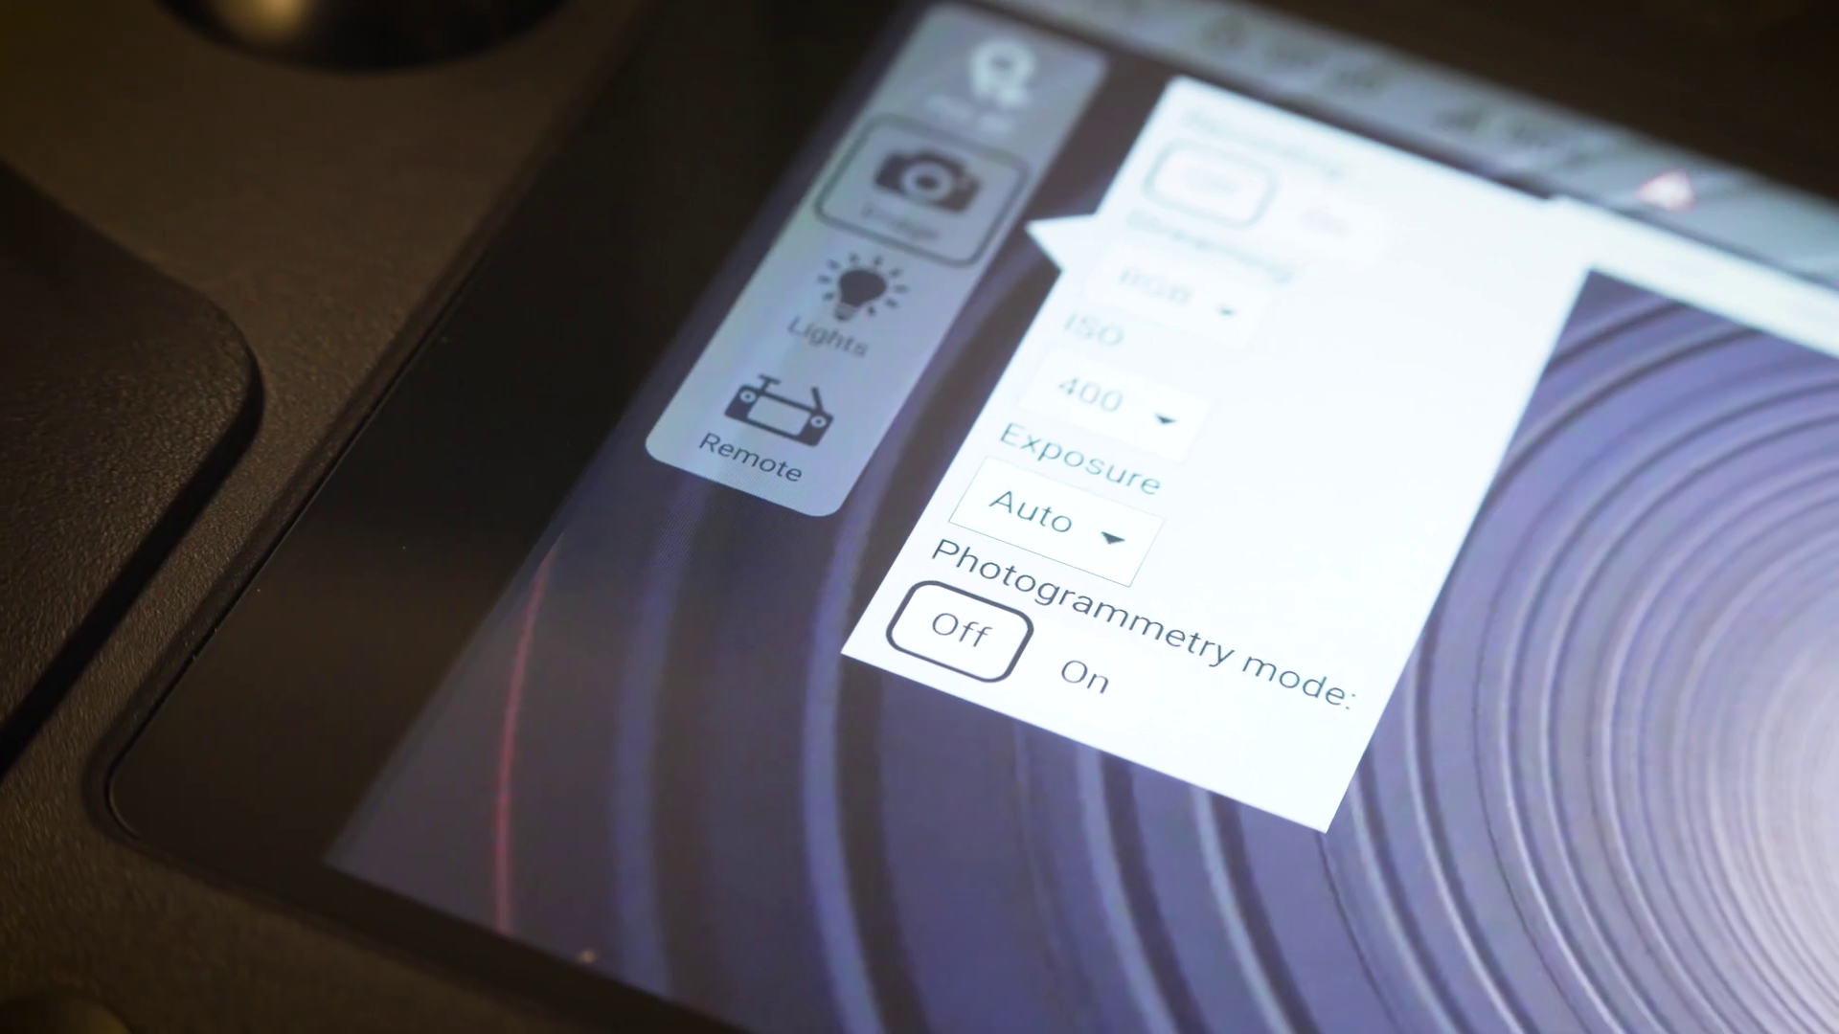
{"action": "left_click", "coordinate": [1049, 521]}
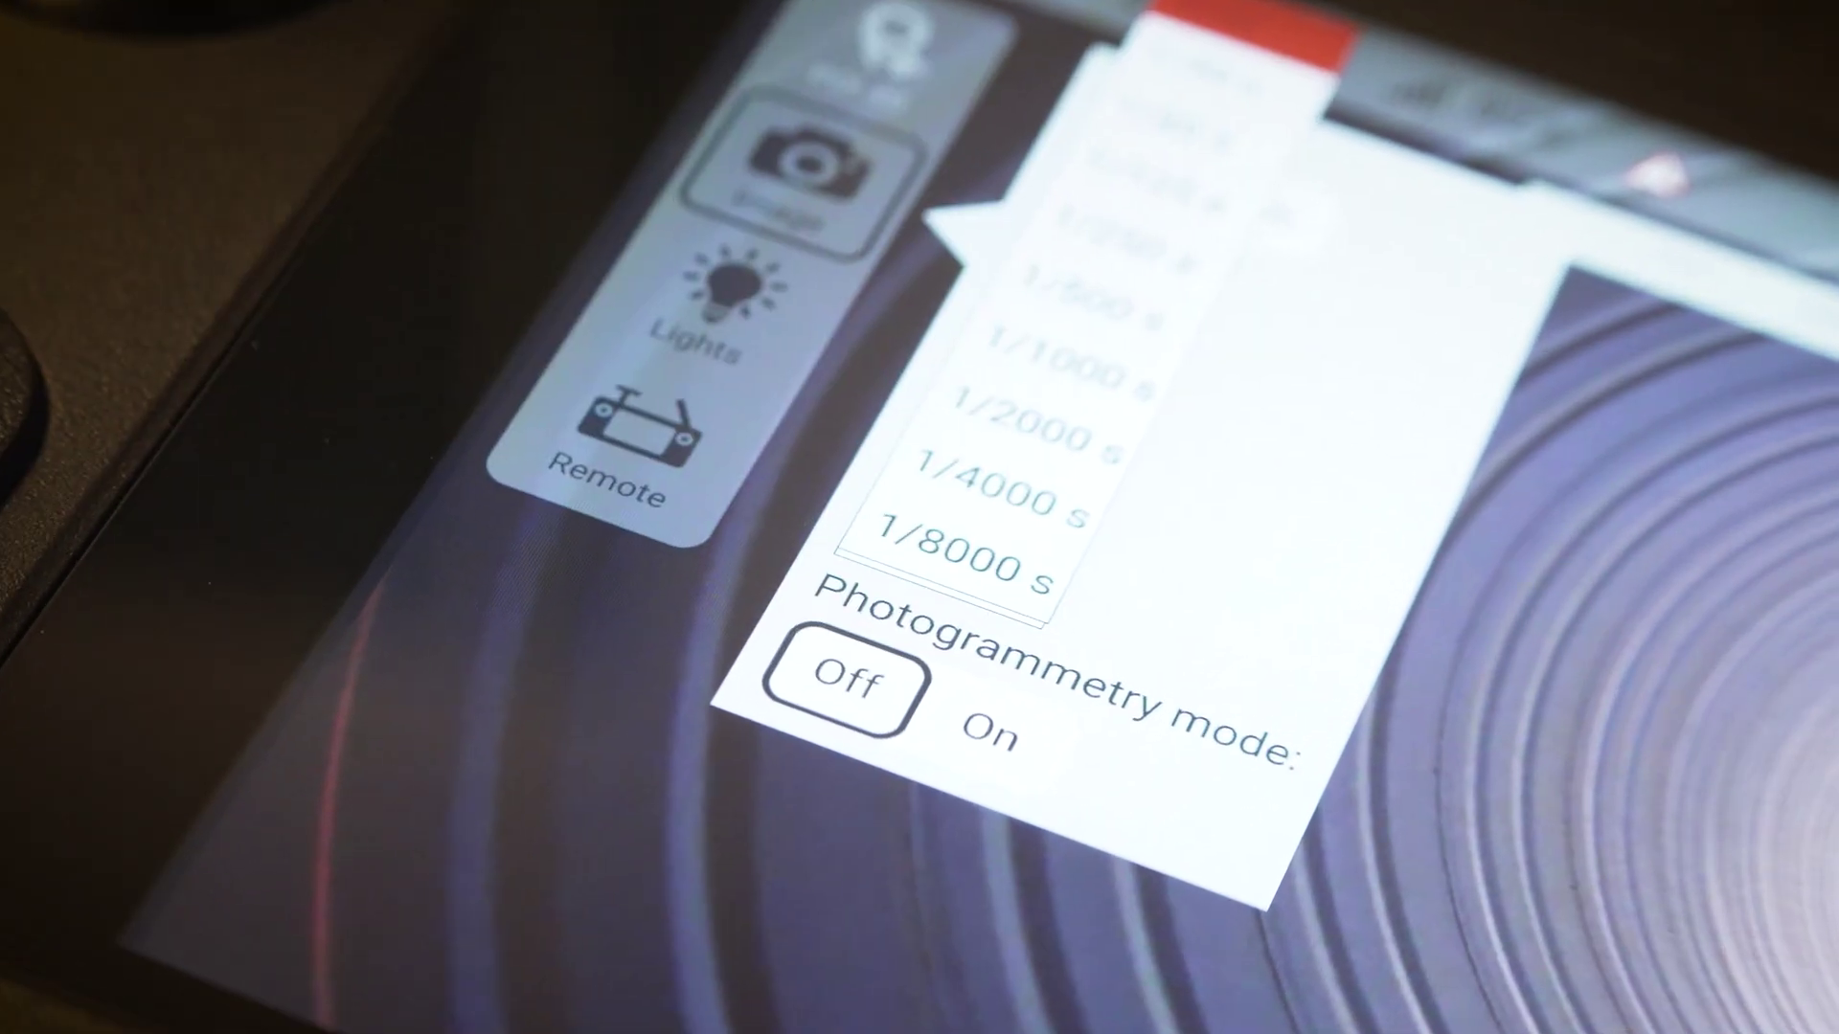